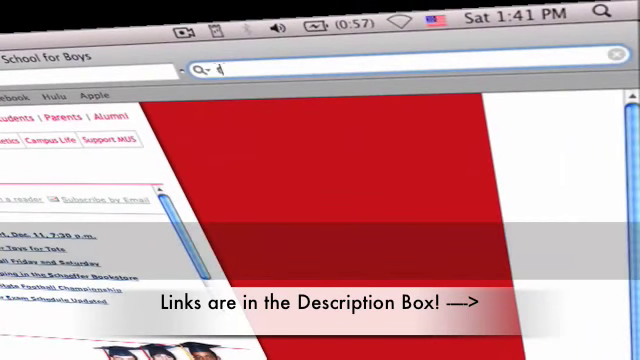
Enter the search 'treetoplights mac download' in Safari's search field.
{"action": "type", "text": "tred"}
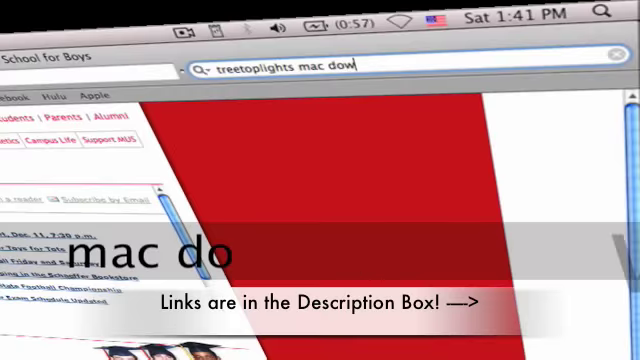
{"action": "type", "text": "nload"}
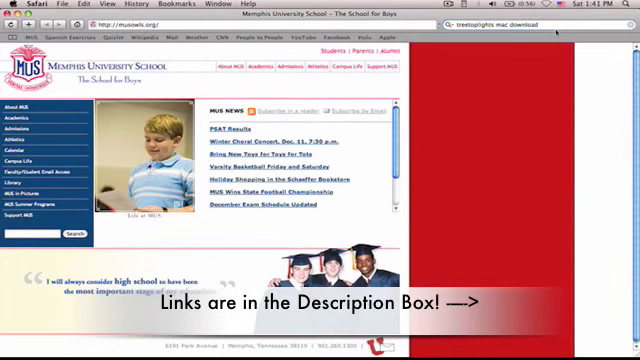
Run the search and download the TreetopLights file from its download page.
{"action": "key", "text": "Return"}
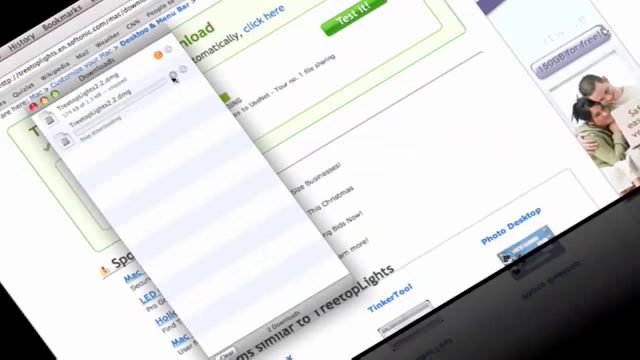
{"action": "left_click", "coordinate": [100, 120]}
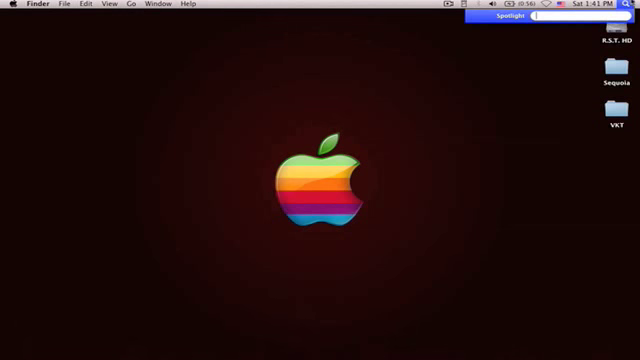
Find TreetopLights via Spotlight and launch it from the Applications folder.
{"action": "type", "text": "TreetopLights"}
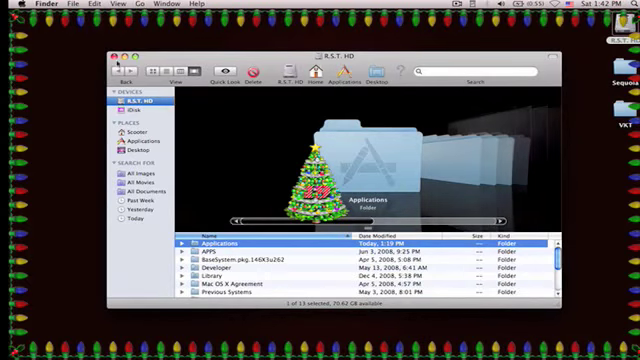
{"action": "left_click", "coordinate": [114, 56]}
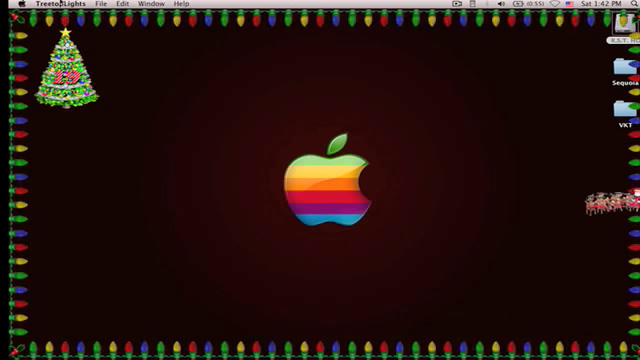
In Preferences, show the desktop tree with a blue colour garland.
{"action": "left_click", "coordinate": [48, 4]}
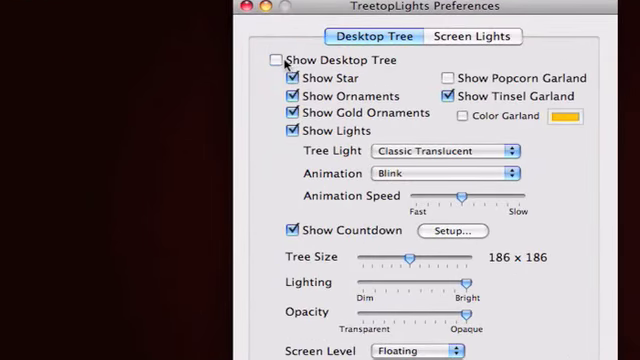
{"action": "left_click", "coordinate": [272, 60]}
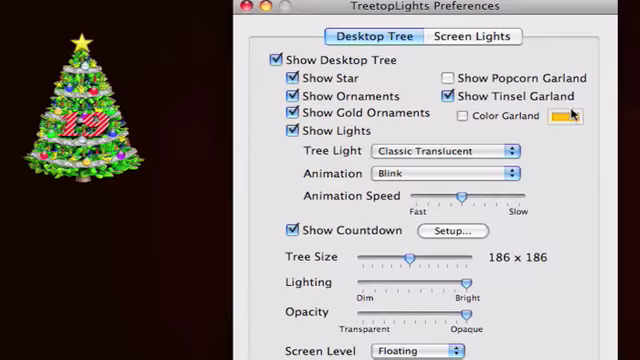
{"action": "left_click", "coordinate": [464, 116]}
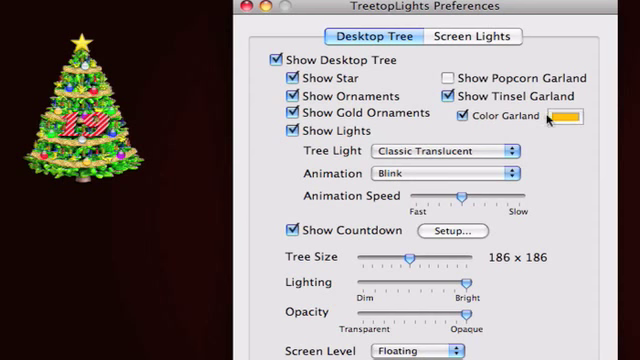
{"action": "left_click", "coordinate": [572, 116]}
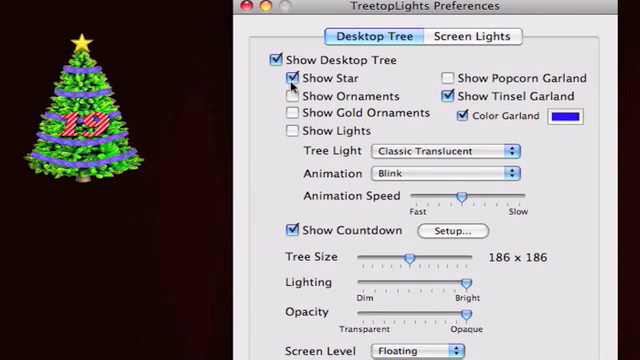
Keep ornaments on, drop the tinsel garland and use Candle Lights on the tree.
{"action": "left_click", "coordinate": [434, 96]}
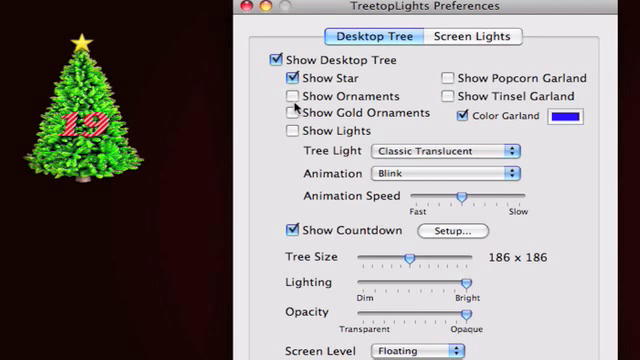
{"action": "left_click", "coordinate": [292, 98]}
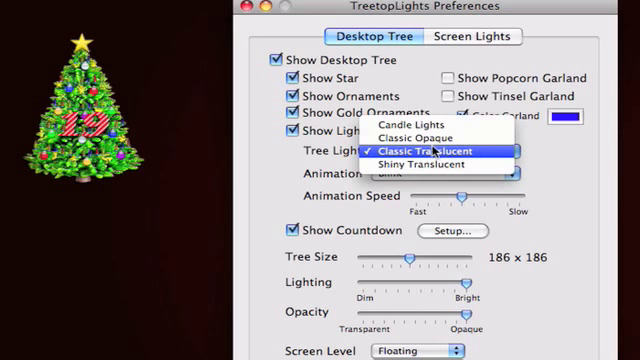
{"action": "left_click", "coordinate": [398, 124]}
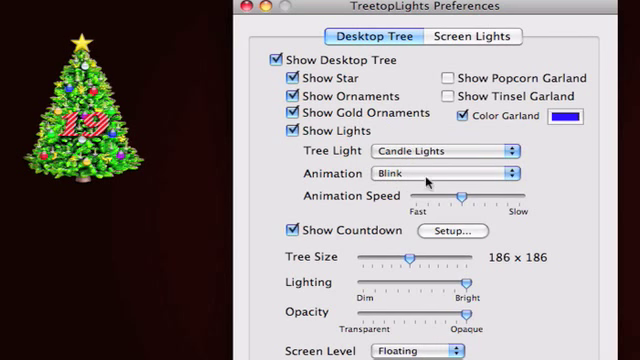
{"action": "mouse_move", "coordinate": [458, 200]}
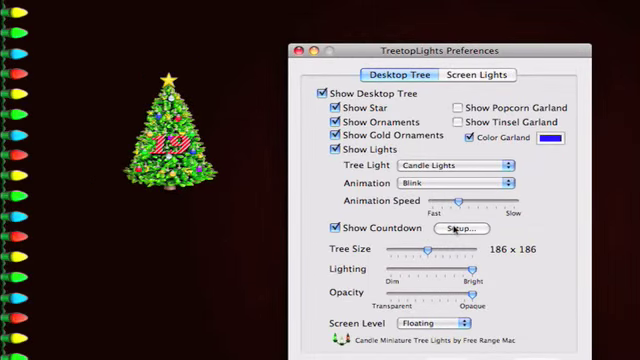
In Countdown Setup, set the target date to December 25.
{"action": "left_click", "coordinate": [456, 228]}
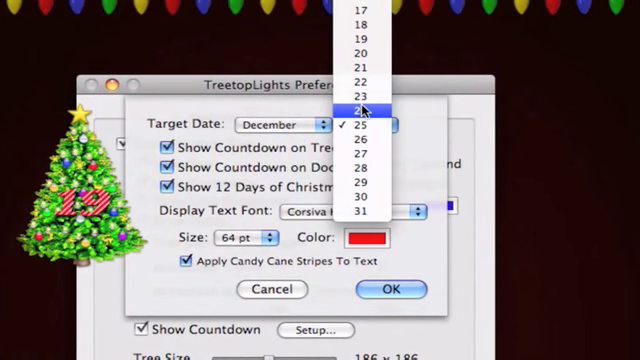
{"action": "left_click", "coordinate": [364, 110]}
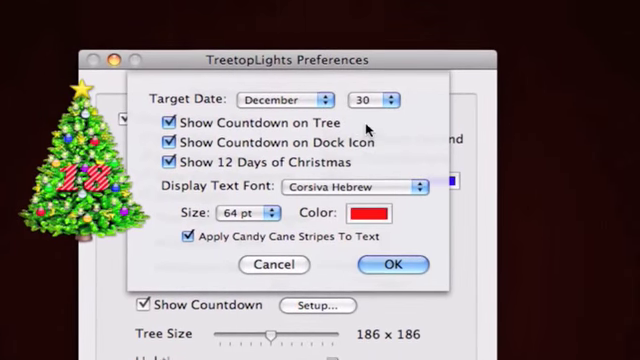
{"action": "left_click", "coordinate": [380, 100]}
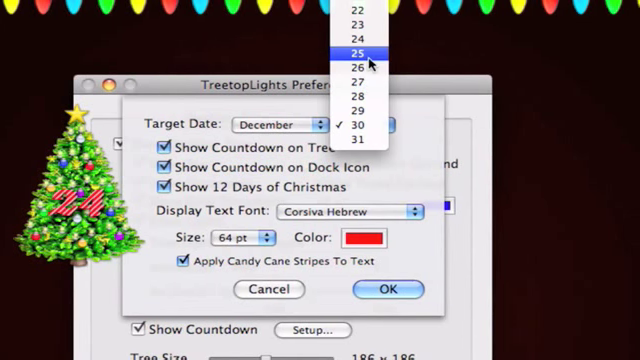
{"action": "left_click", "coordinate": [354, 52]}
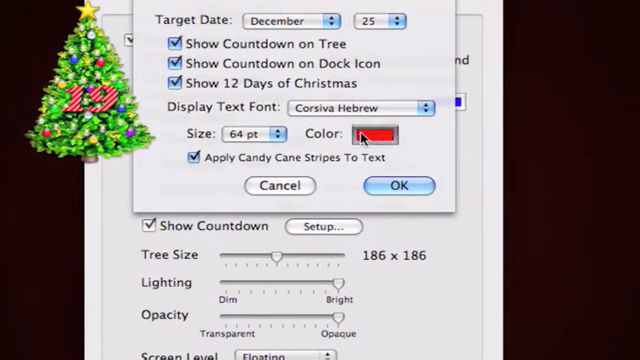
Make the countdown digits purple with candy cane stripes, choose a text size and accept.
{"action": "left_click", "coordinate": [380, 134]}
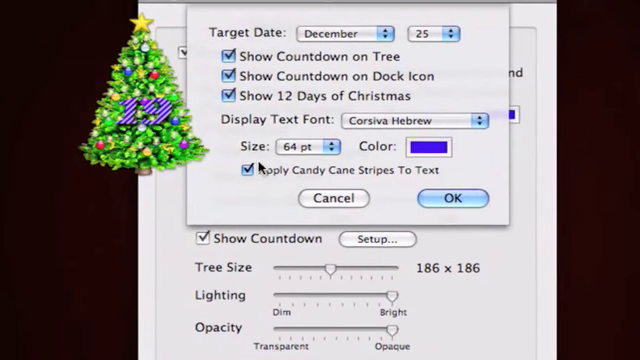
{"action": "left_click", "coordinate": [252, 168]}
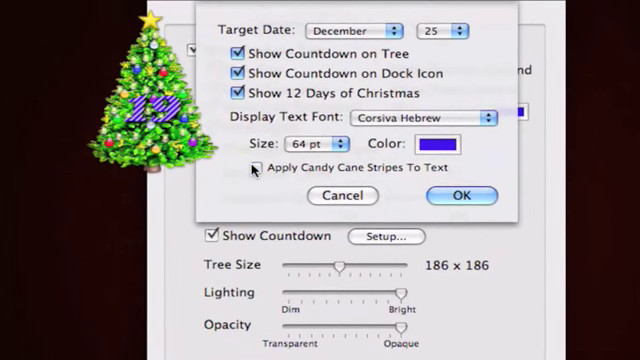
{"action": "left_click", "coordinate": [252, 166]}
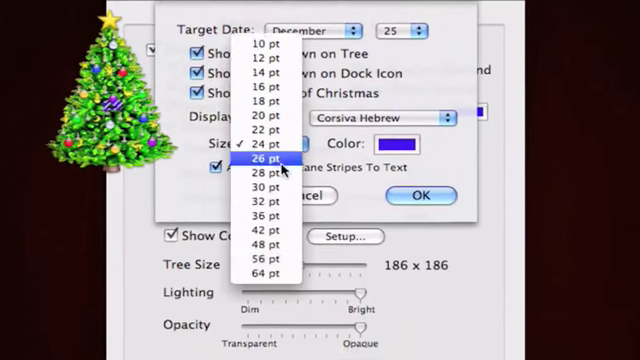
{"action": "left_click", "coordinate": [266, 274]}
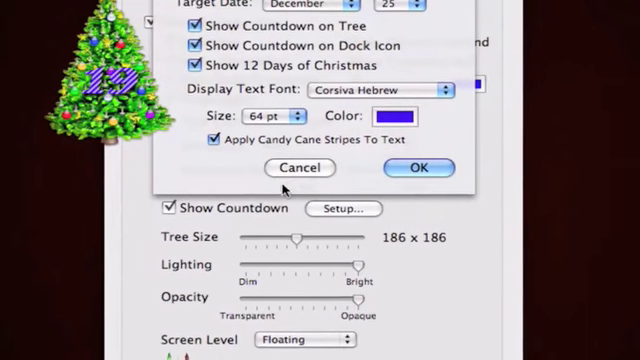
{"action": "left_click", "coordinate": [420, 168]}
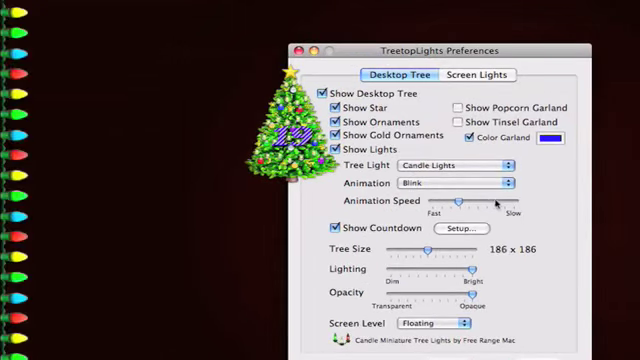
{"action": "mouse_move", "coordinate": [444, 284]}
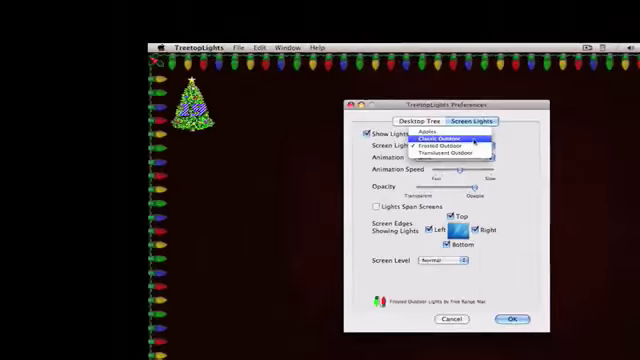
Try Translucent Bubbles for the screen lights, then settle on Apples.
{"action": "left_click", "coordinate": [450, 136]}
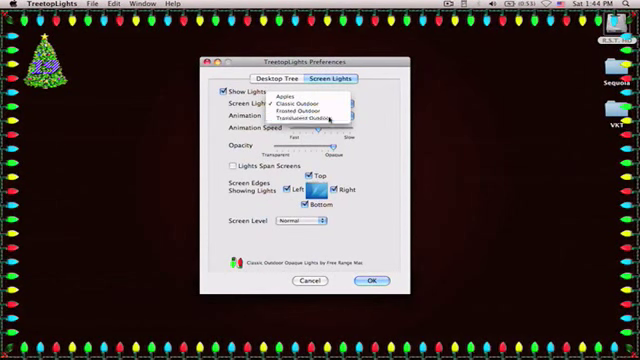
{"action": "left_click", "coordinate": [308, 118]}
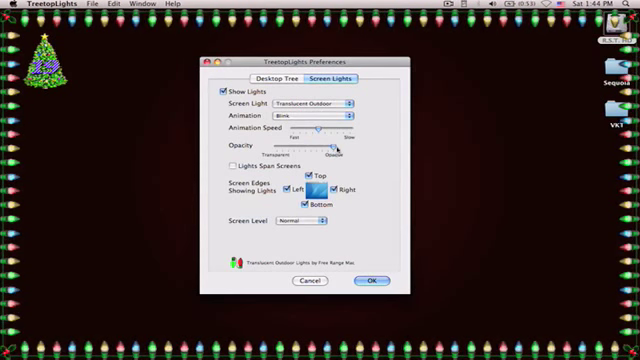
{"action": "left_click_drag", "start_coordinate": [330, 148], "coordinate": [304, 148]}
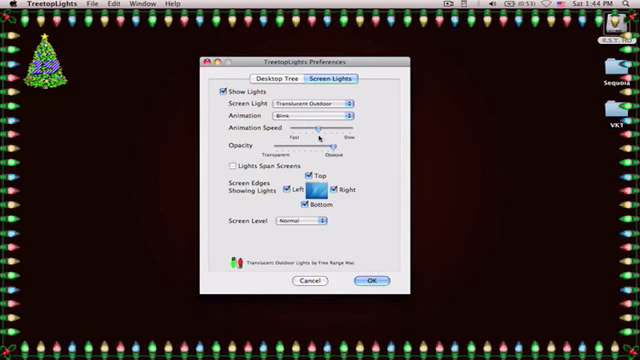
{"action": "left_click", "coordinate": [310, 102]}
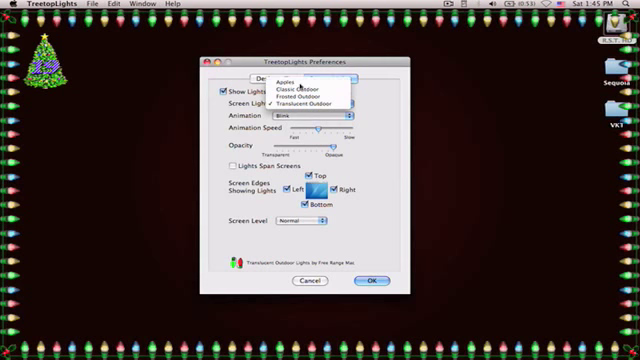
{"action": "left_click", "coordinate": [300, 84]}
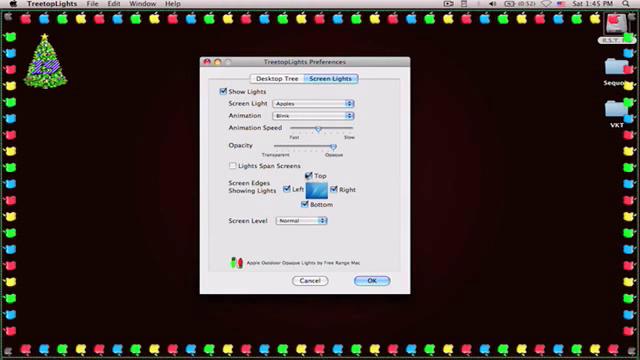
Set the light animation to Alternate Parts and close Preferences keeping the changes.
{"action": "left_click", "coordinate": [304, 174]}
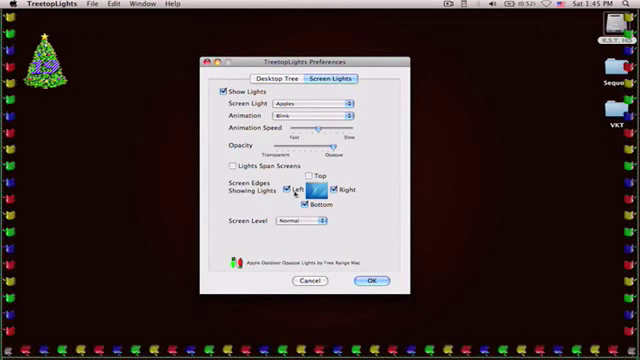
{"action": "left_click", "coordinate": [290, 200]}
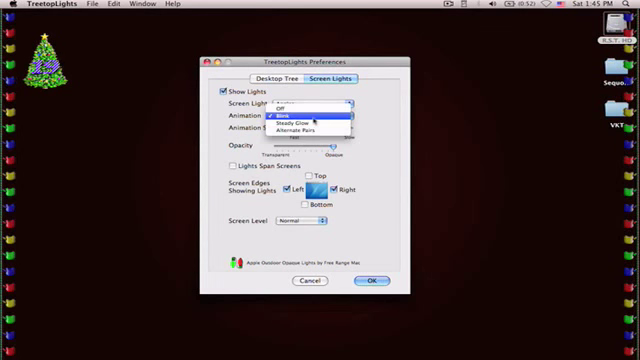
{"action": "left_click", "coordinate": [296, 130]}
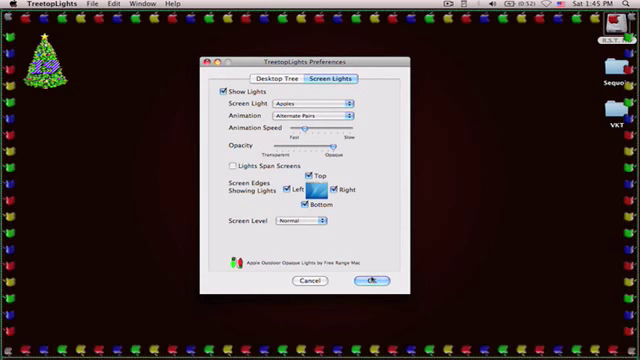
{"action": "left_click", "coordinate": [372, 280]}
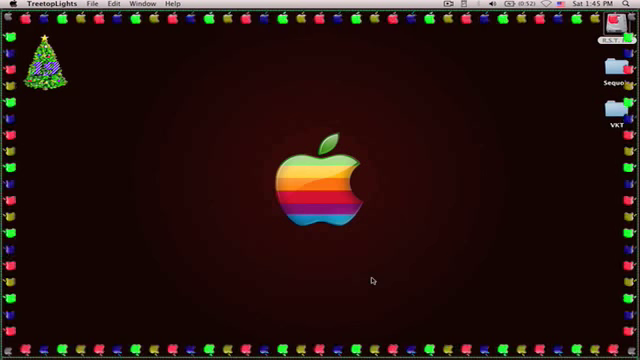